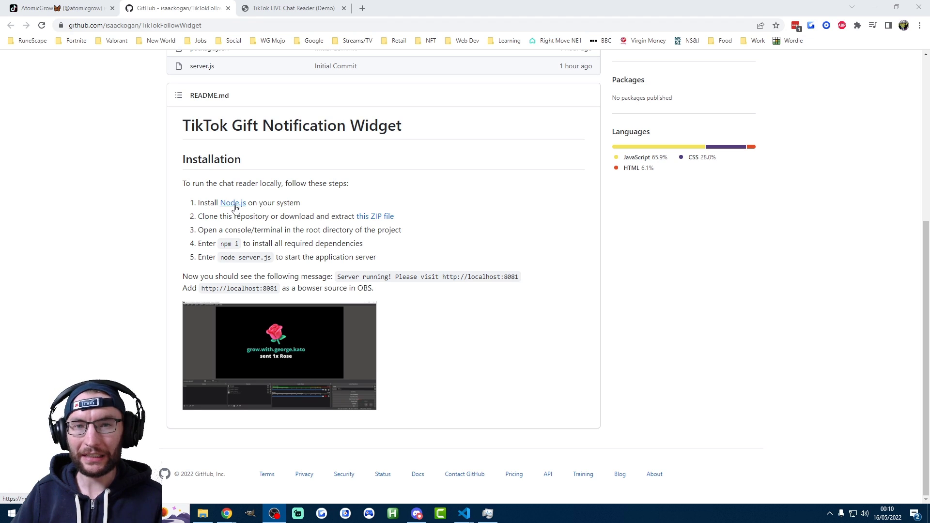
mouse_move(346, 187)
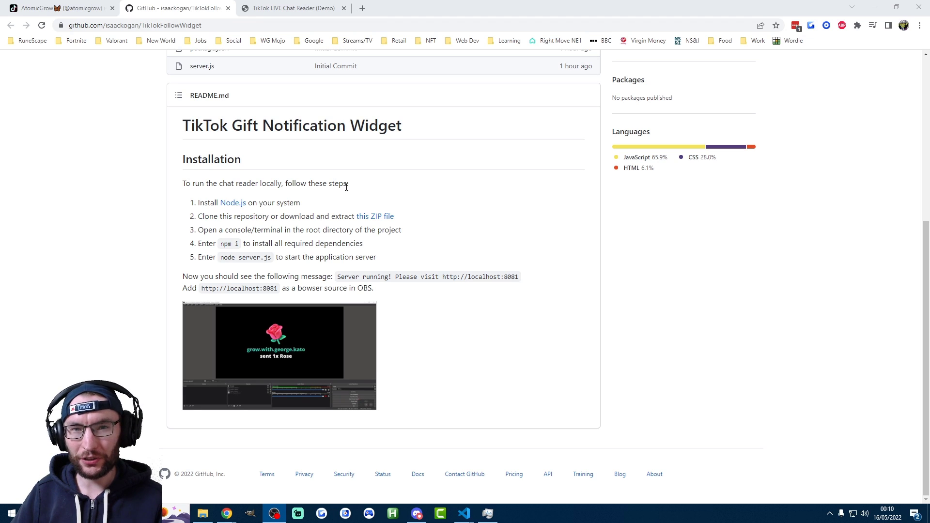
mouse_move(453, 215)
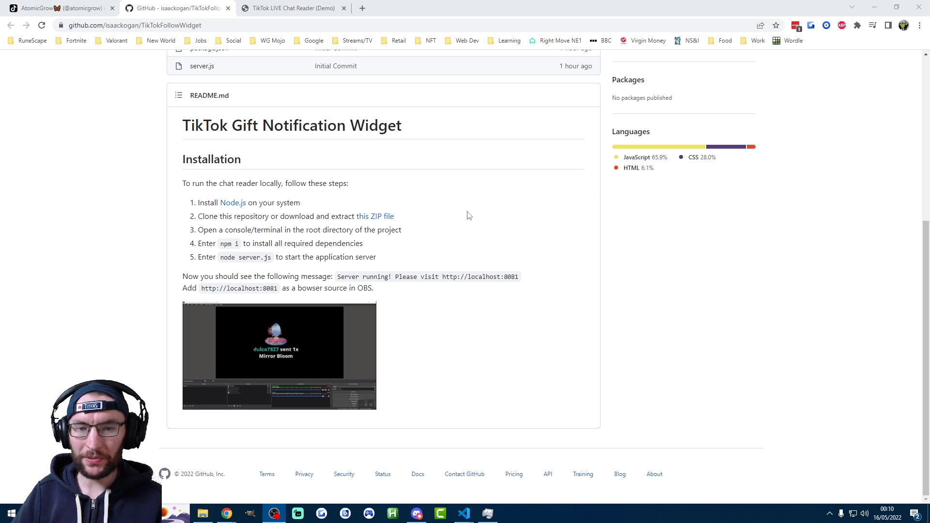
mouse_move(390, 221)
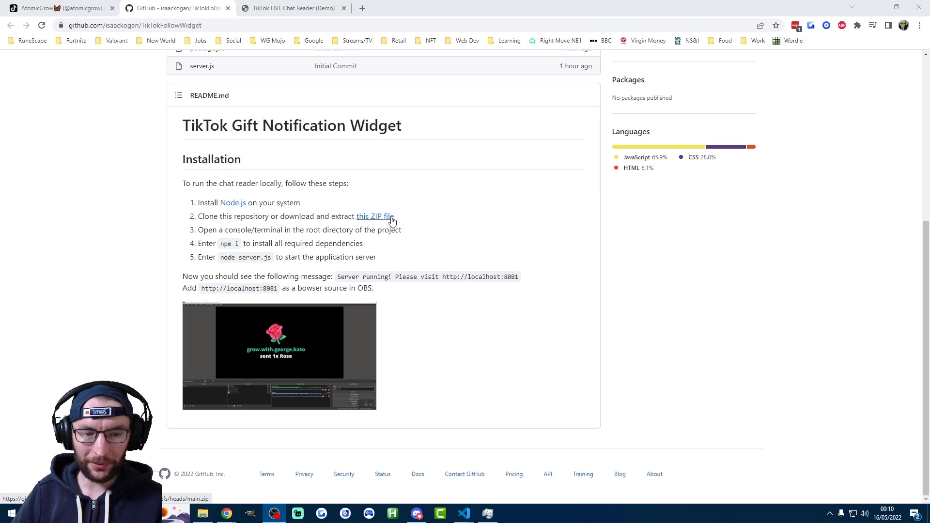
- Download the TikTokFollowWidget repository ZIP and extract it into TikTokFollowWidget-master
scroll("up", 3)
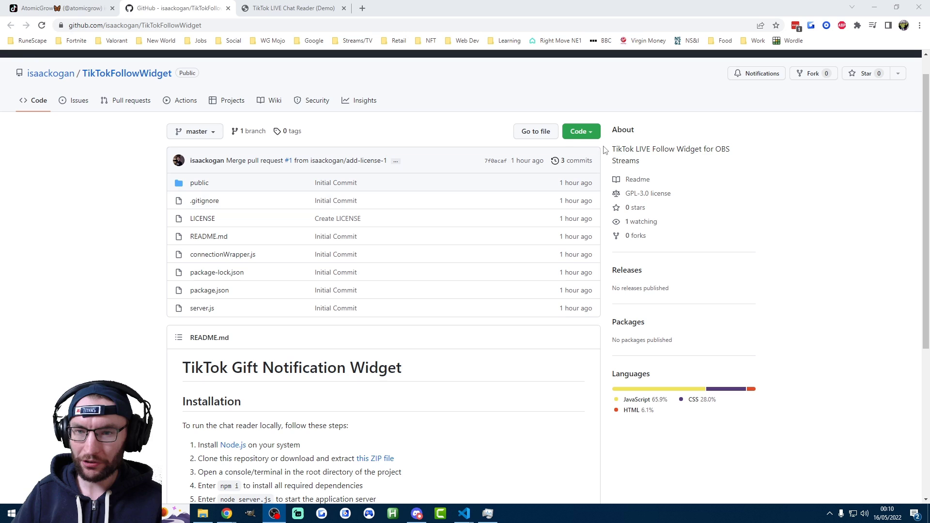
left_click(581, 132)
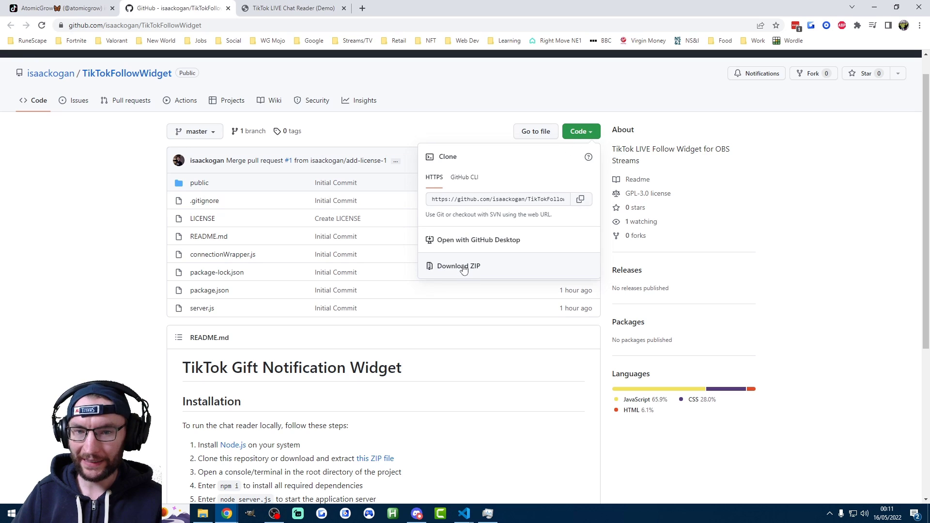
left_click(459, 266)
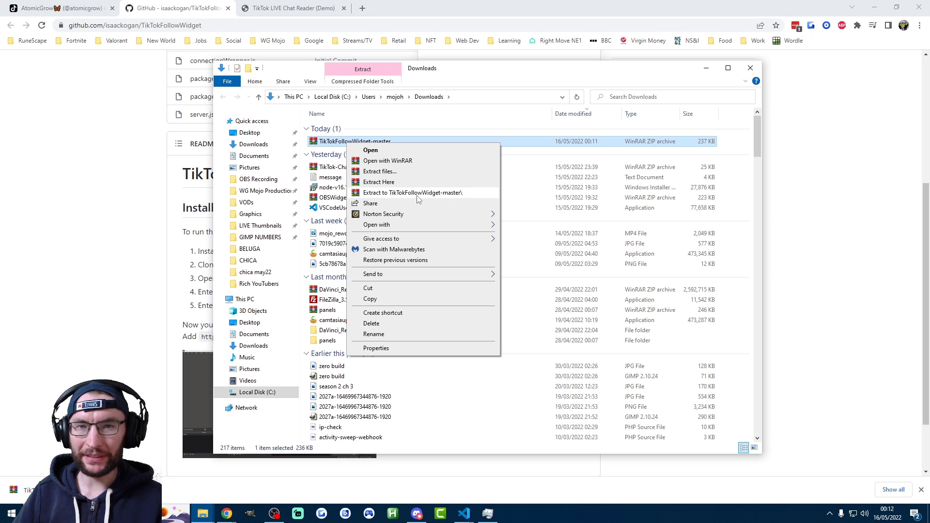
left_click(412, 193)
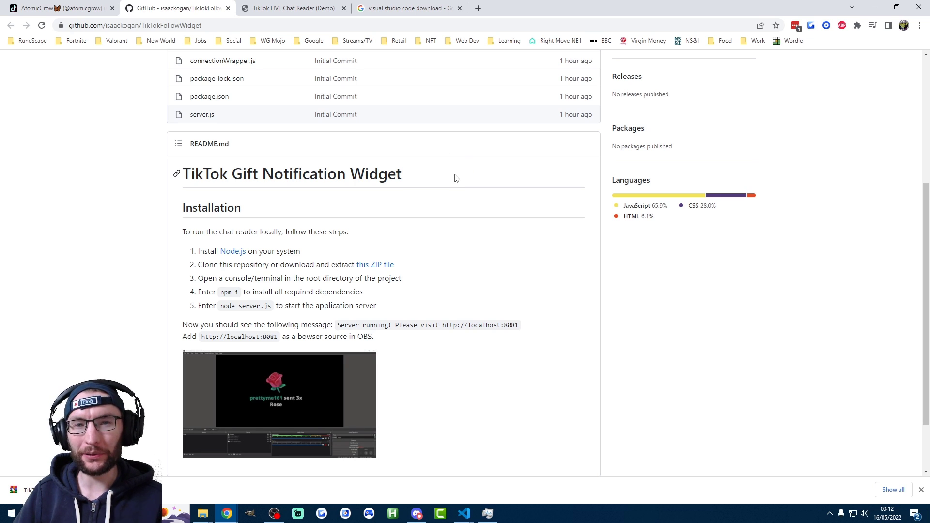
- Open the TikTokFollowWidget-master folder in VS Code and trust its authors, including the parent folder
left_click(464, 514)
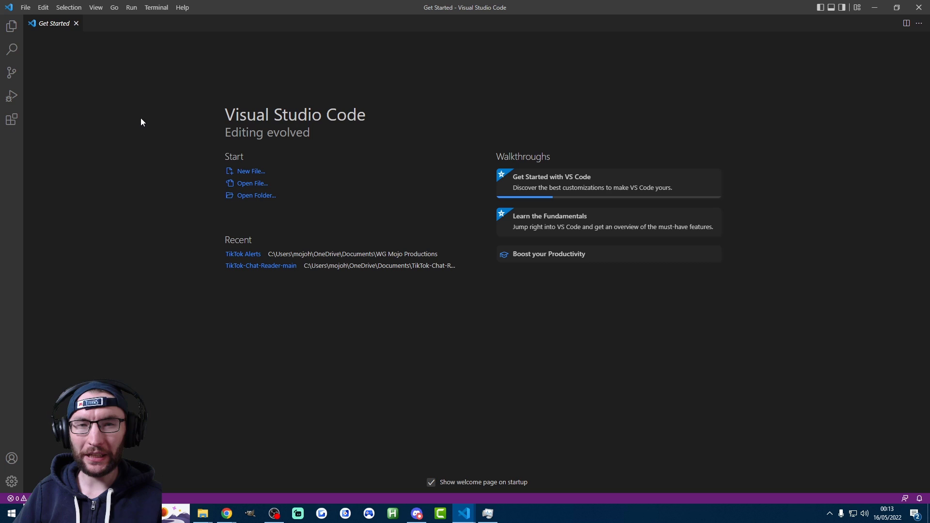
left_click(9, 23)
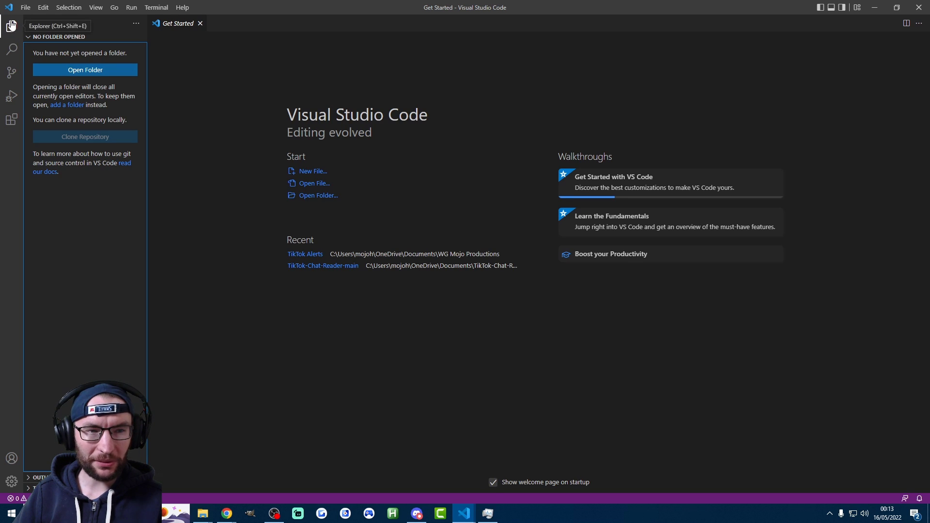
left_click(84, 69)
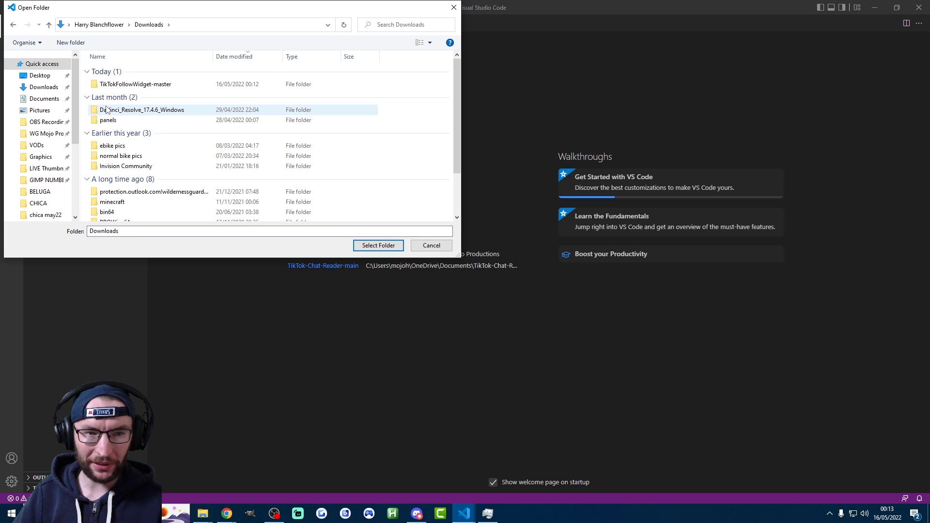
left_click(135, 83)
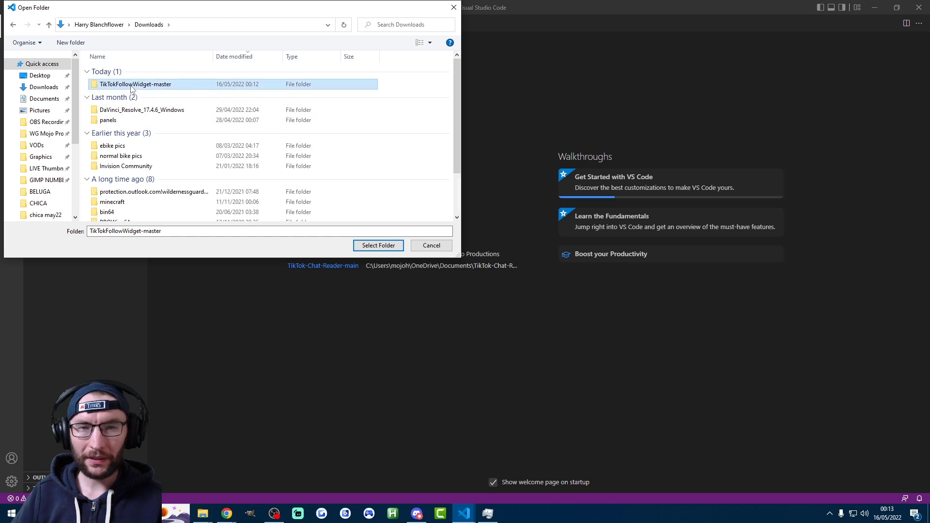
double_click(134, 84)
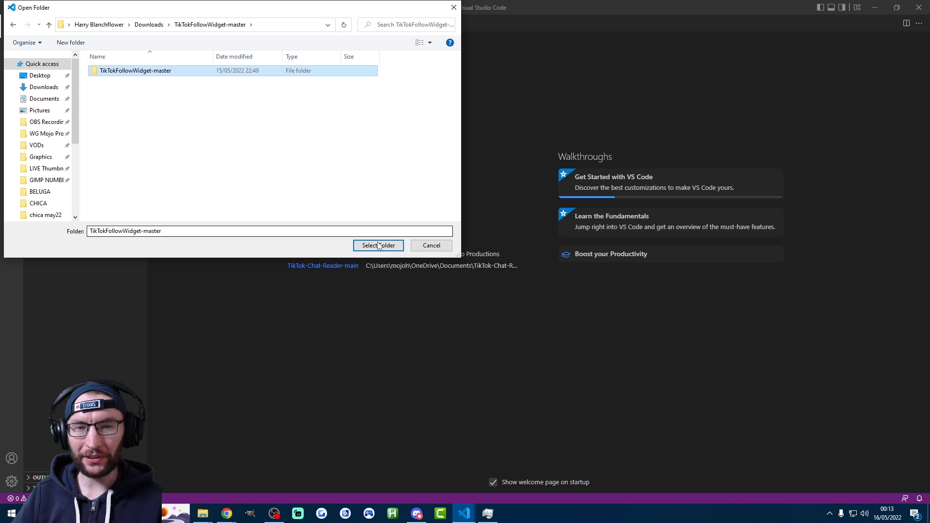
left_click(379, 245)
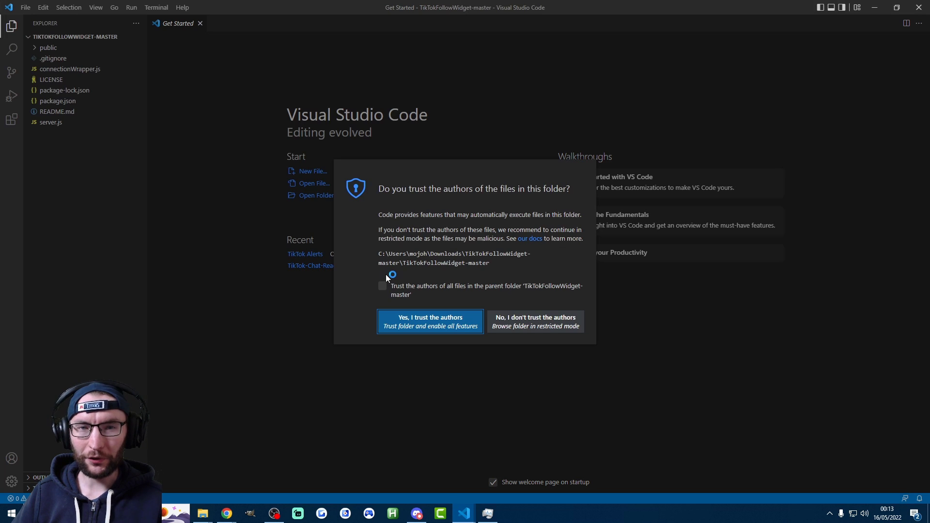
left_click(383, 286)
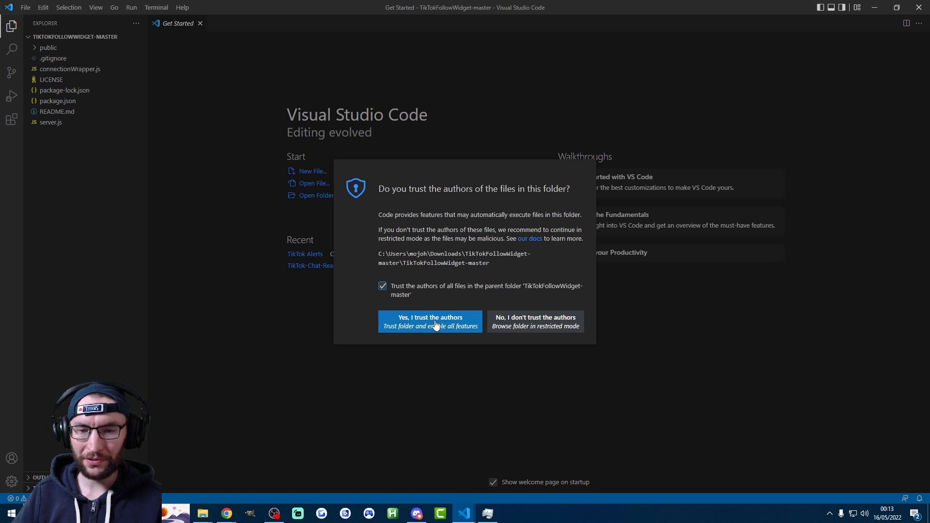
left_click(430, 321)
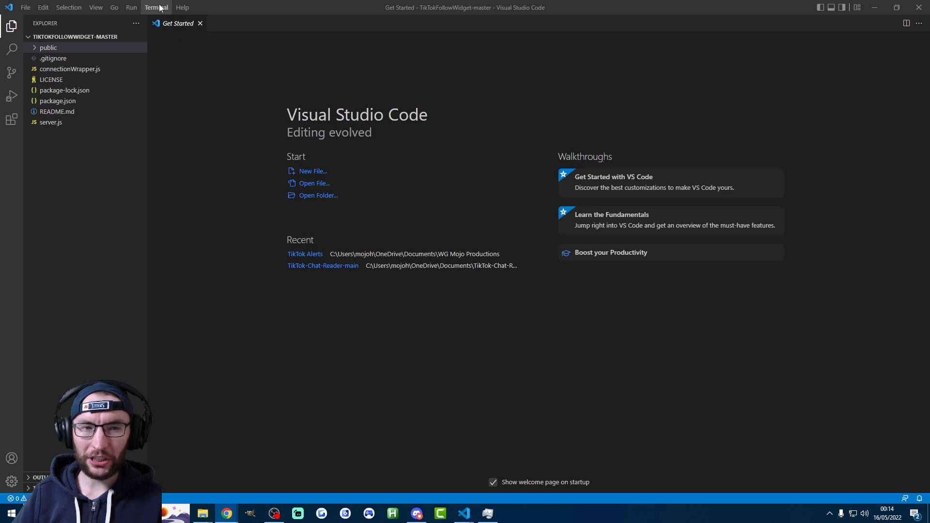
- Open a terminal in the project folder and run npm i to install dependencies
left_click(156, 8)
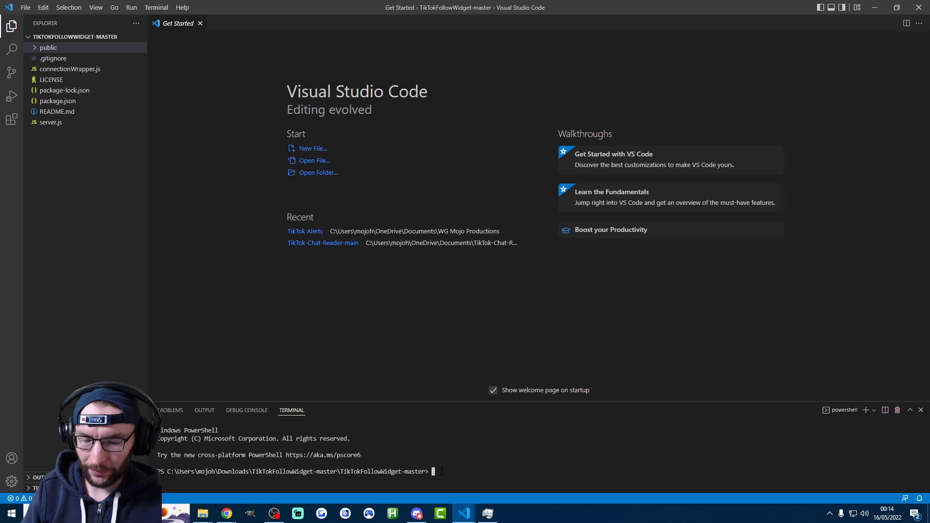
type("npm i")
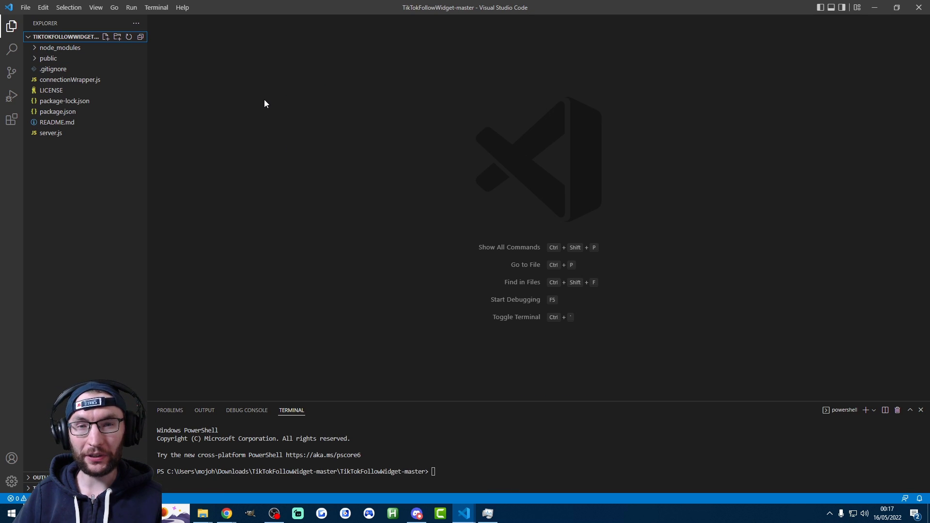
mouse_move(264, 59)
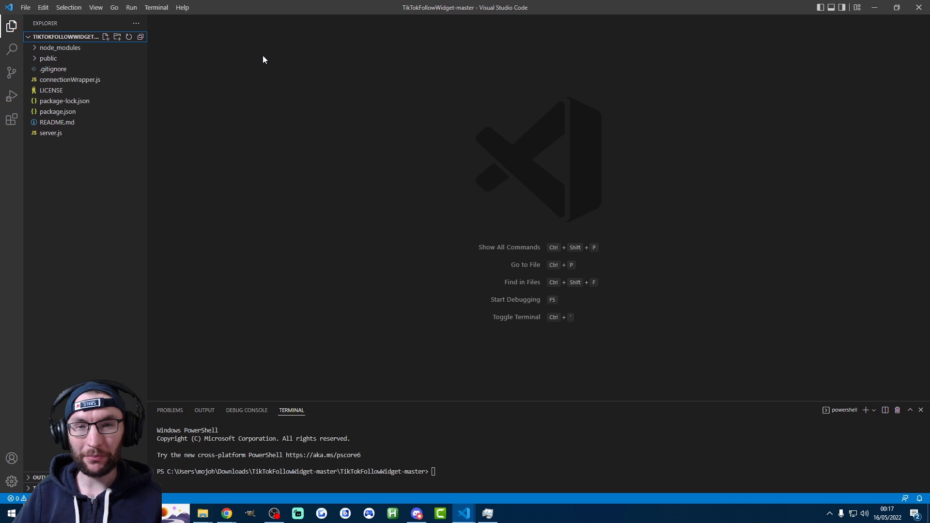
mouse_move(263, 38)
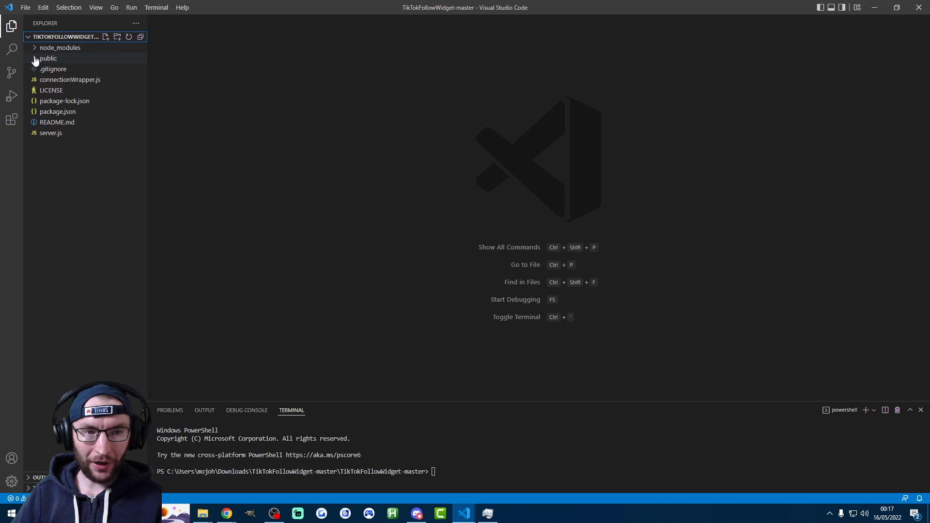
- Set uniqueId in public/config.json to 'atomicgrow', save, and start the server with node
left_click(48, 58)
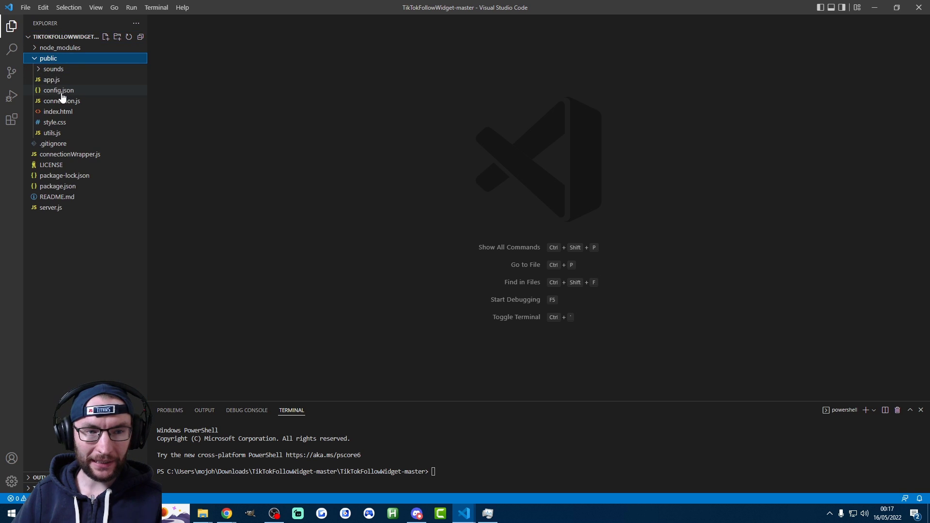
double_click(58, 90)
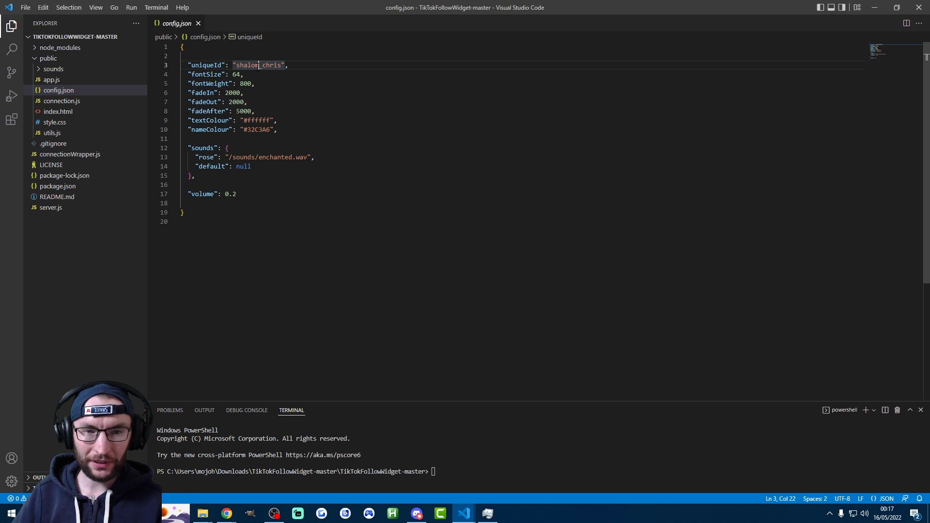
type("atomicgrow")
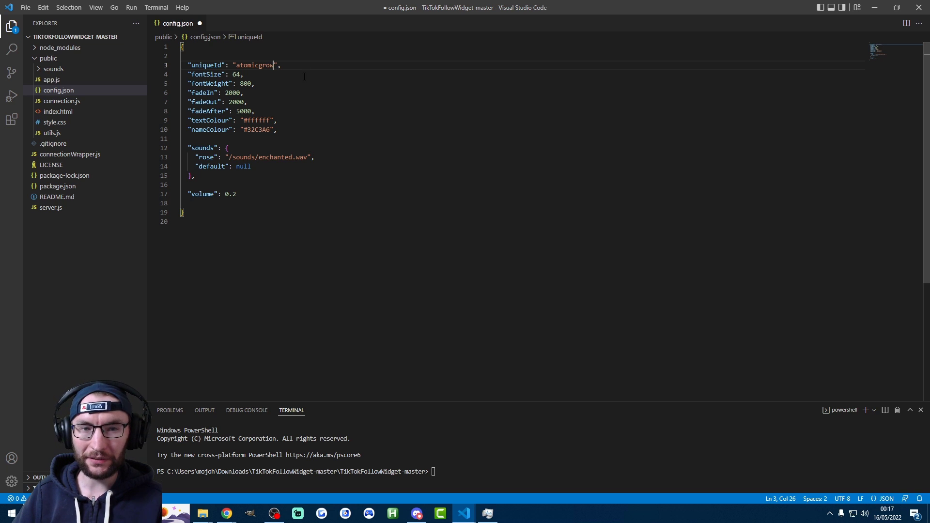
key("ctrl+s")
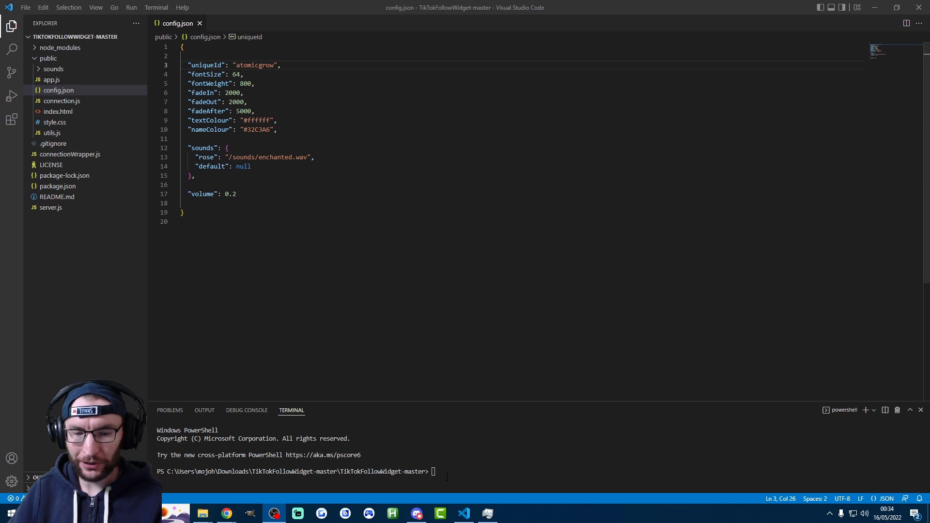
type("node")
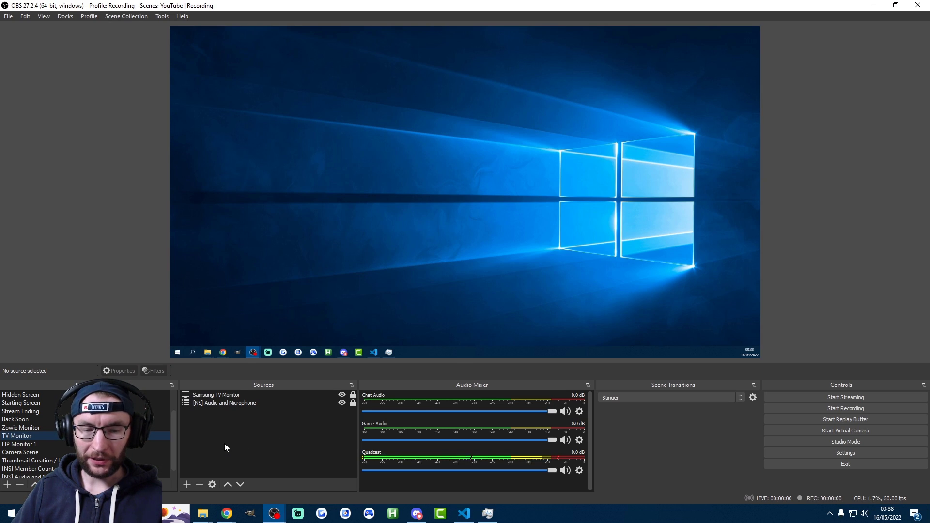
left_click(186, 485)
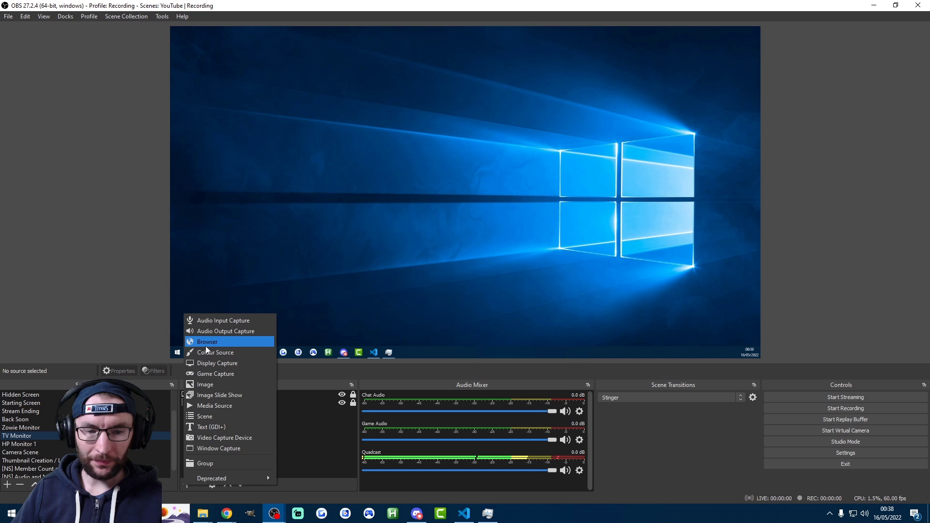
left_click(207, 342)
type("TikTok Aler")
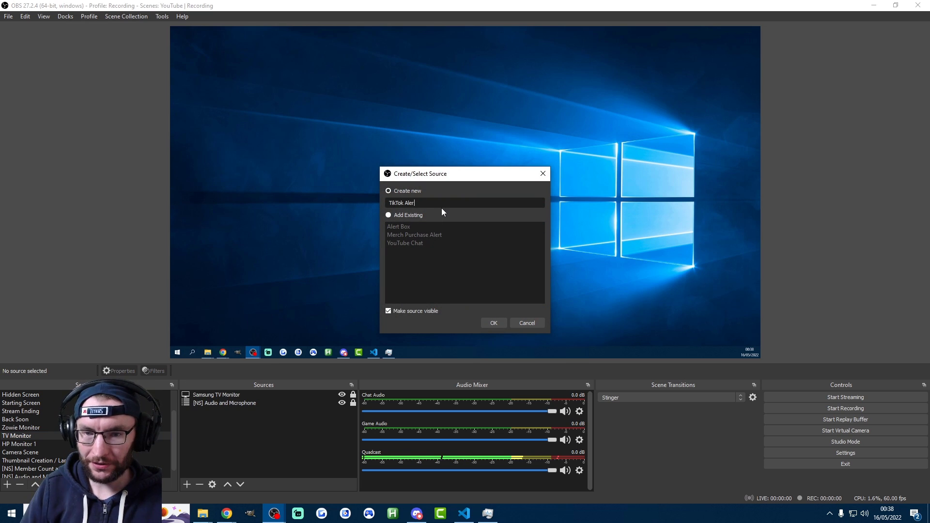
left_click(494, 323)
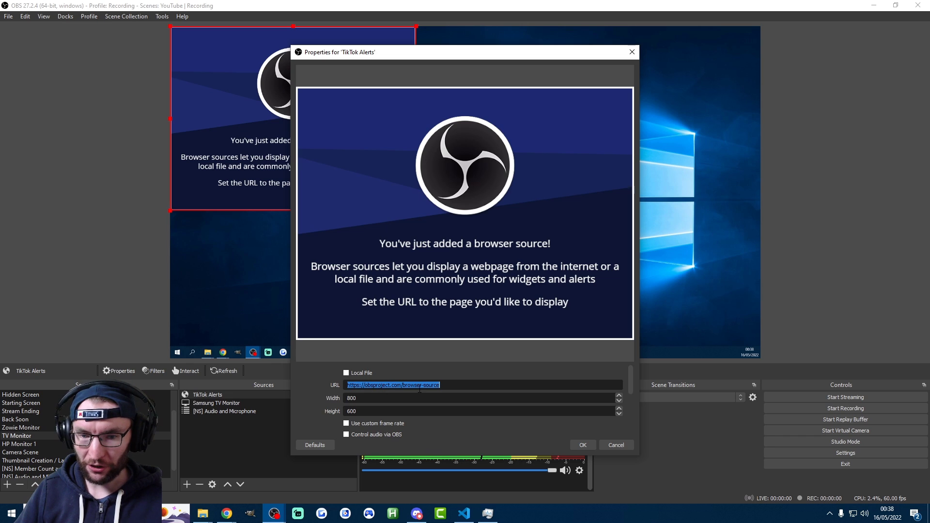
type("http://localhost:8081")
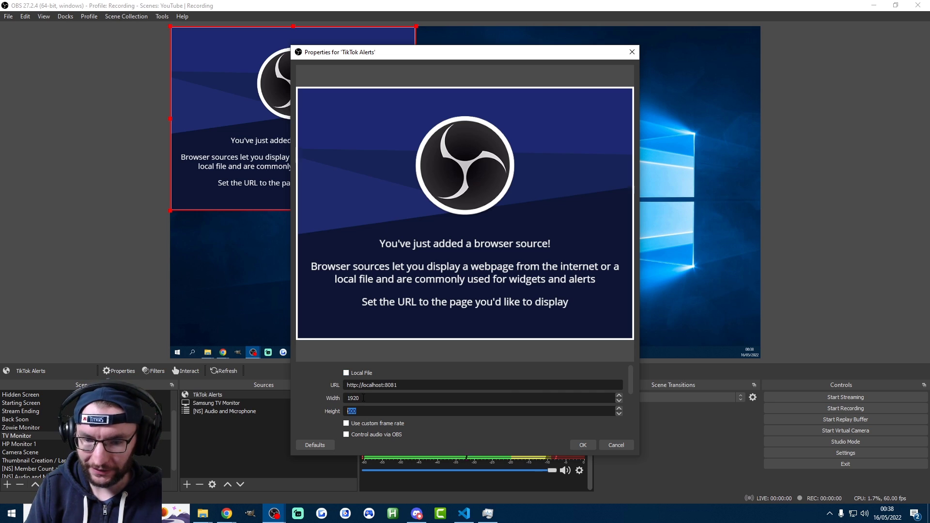
type("1080")
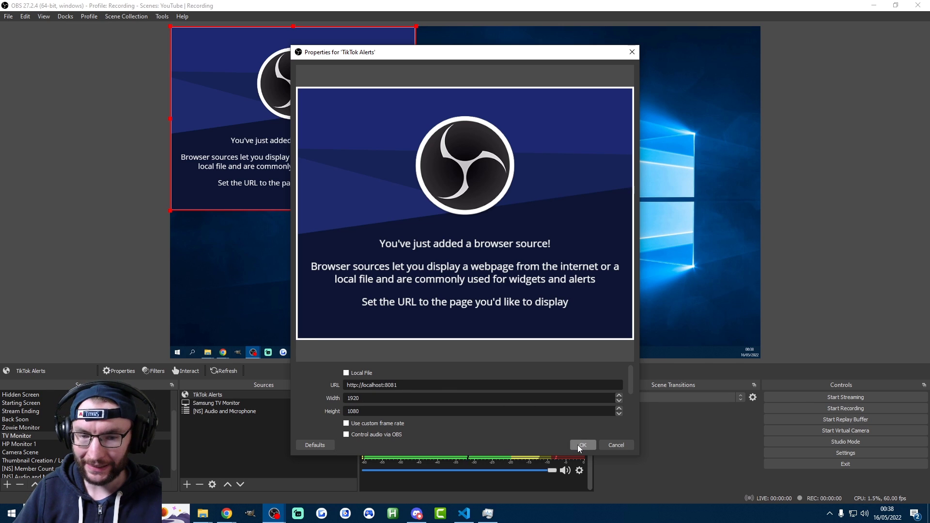
left_click(582, 444)
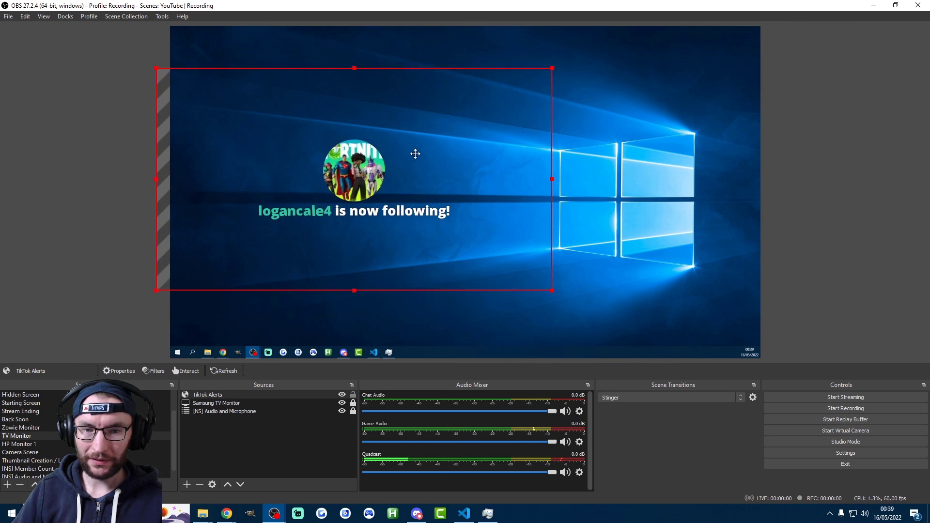
- Watch for the follow alert in the OBS preview, then return to VS Code
left_click(463, 513)
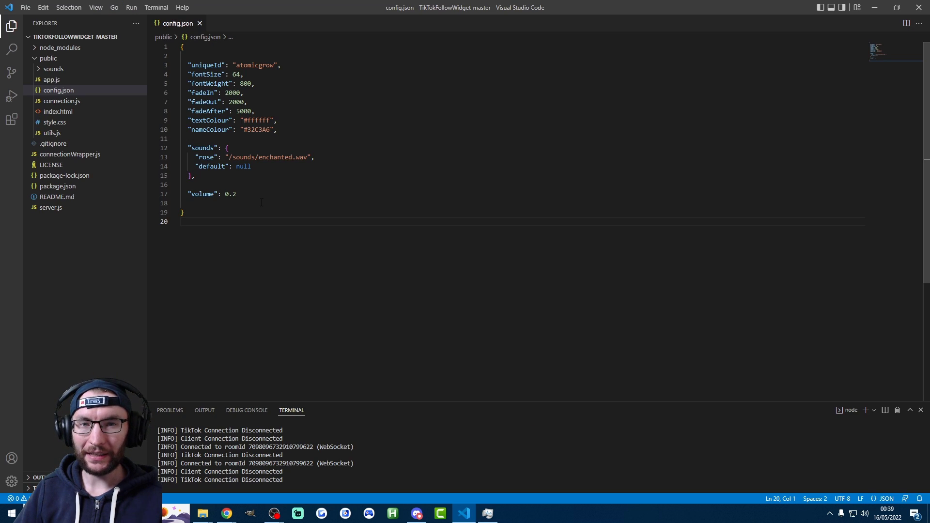
mouse_move(243, 205)
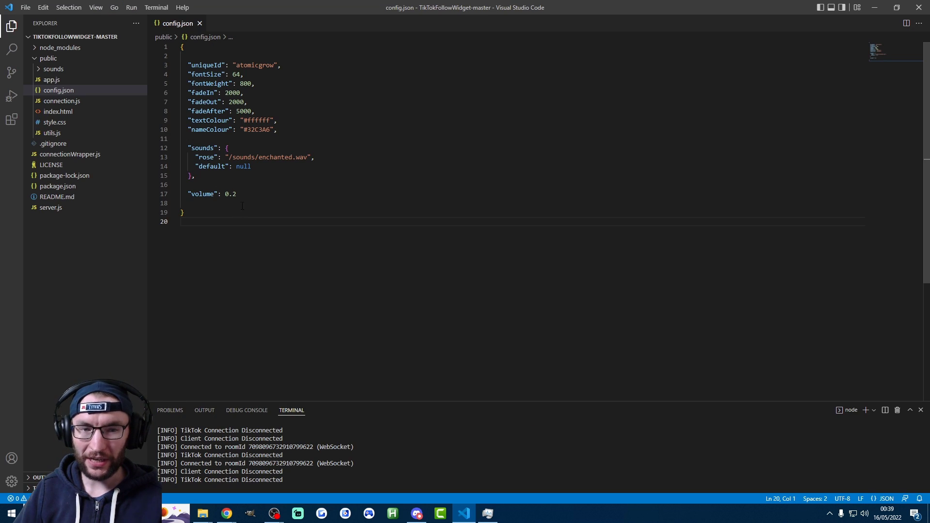
- Change the config.json volume to 0.0 and review the nameColour and uniqueId values
left_click(239, 195)
type("0")
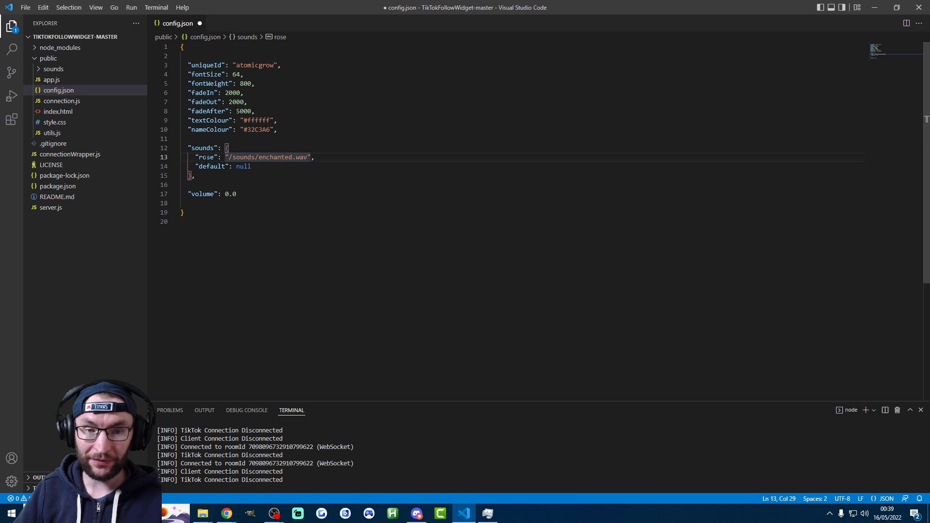
left_click(207, 157)
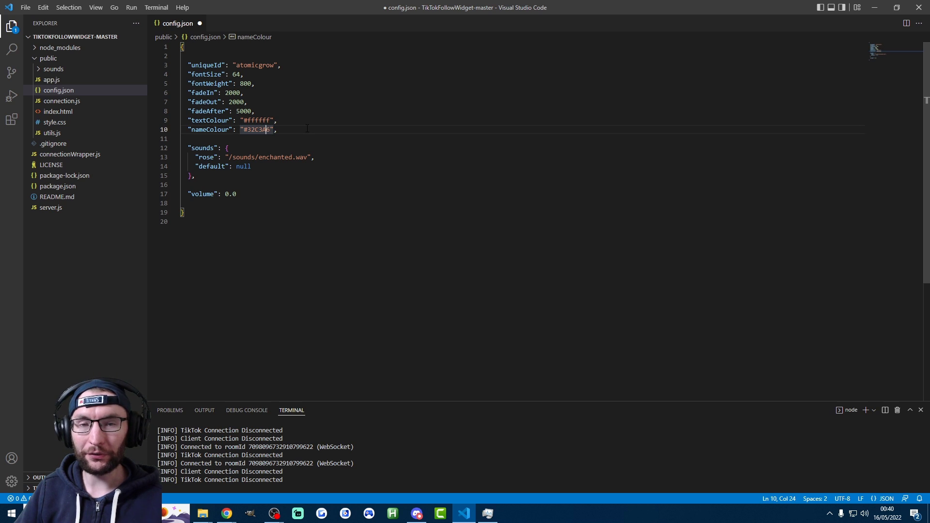
double_click(255, 65)
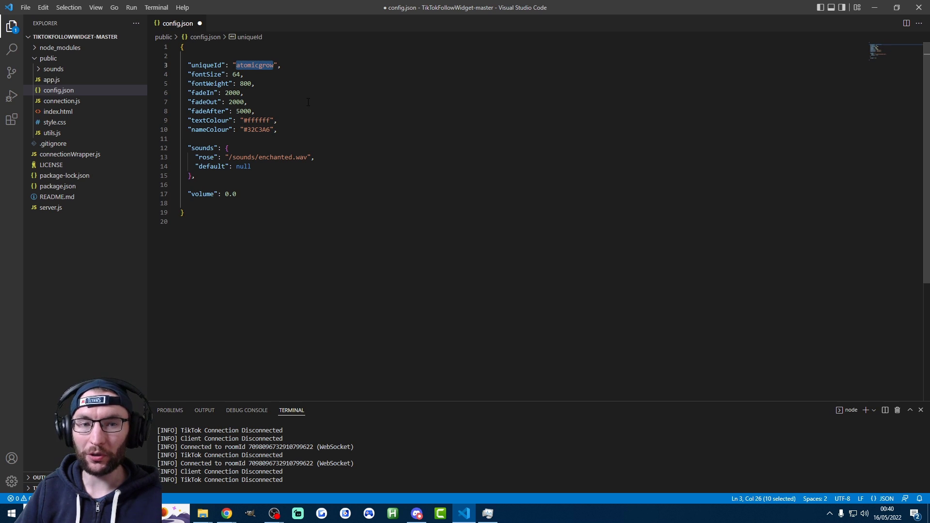